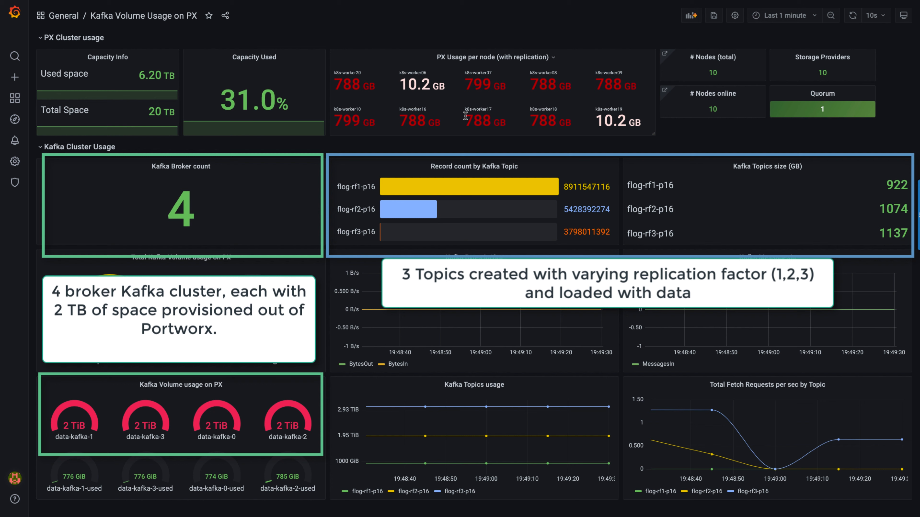
mouse_move(634, 132)
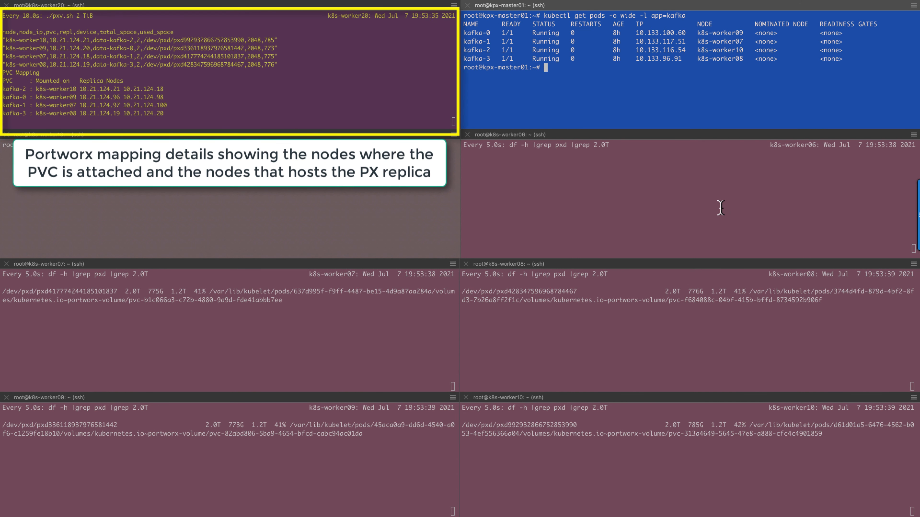
mouse_move(744, 116)
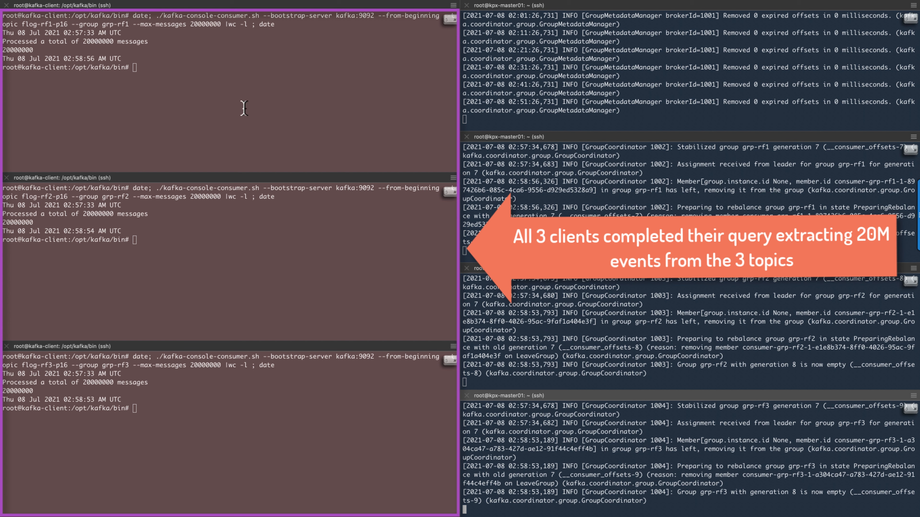
mouse_move(84, 218)
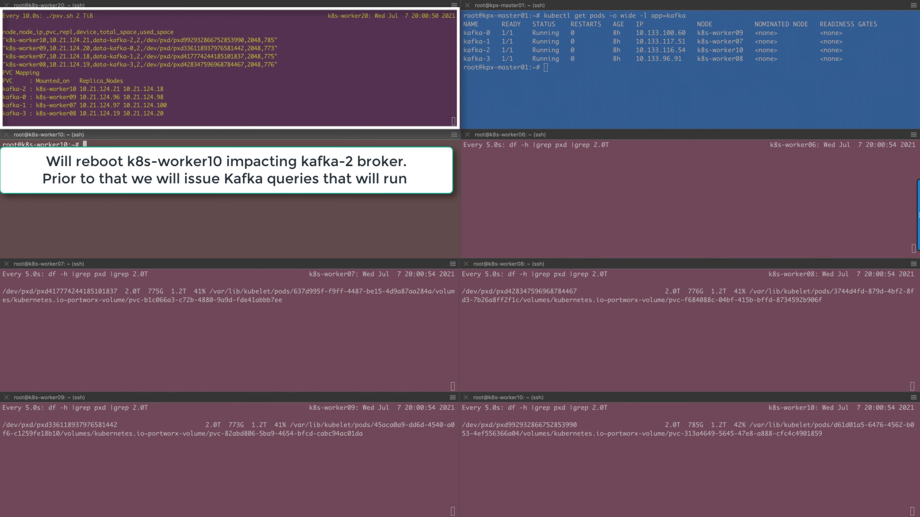
mouse_move(37, 88)
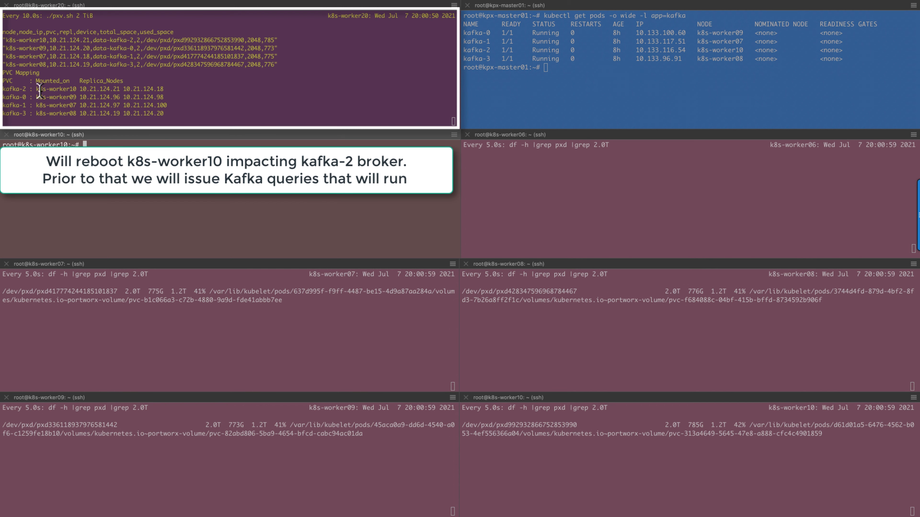
mouse_move(71, 91)
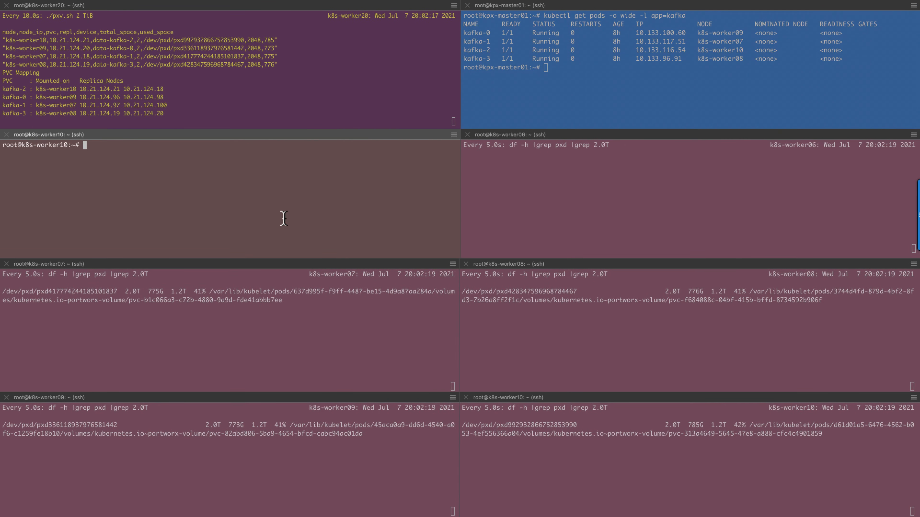
Step: Enter 'date; reboot' in the k8s-worker10 pane to restart the node hosting kafka-2
text(re)
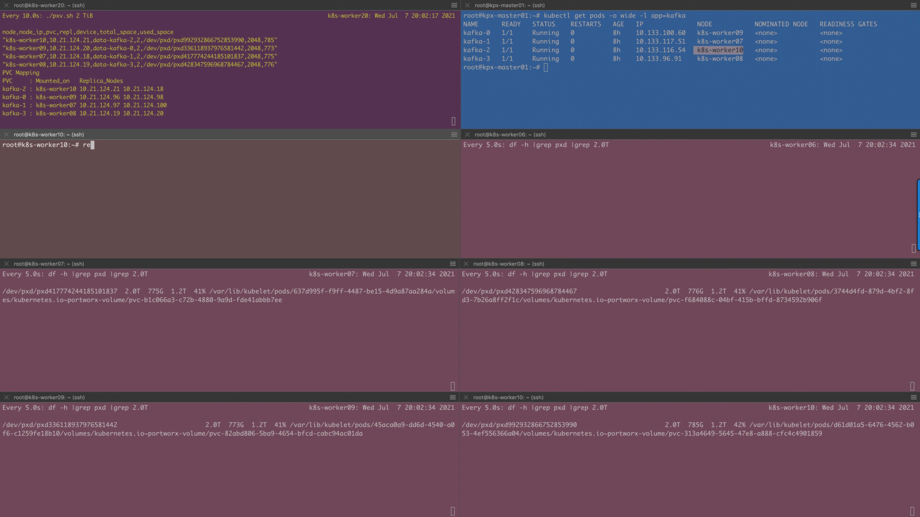
text(boot)
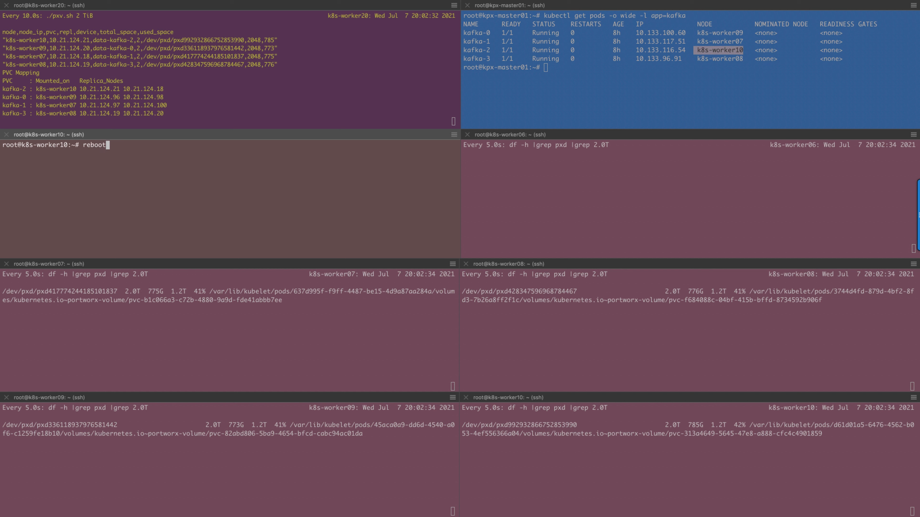
text(date; reb)
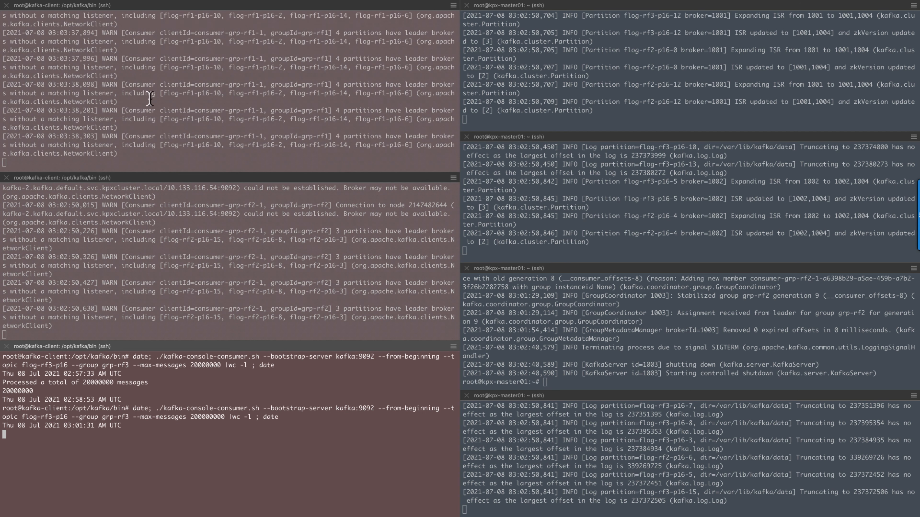
mouse_move(283, 107)
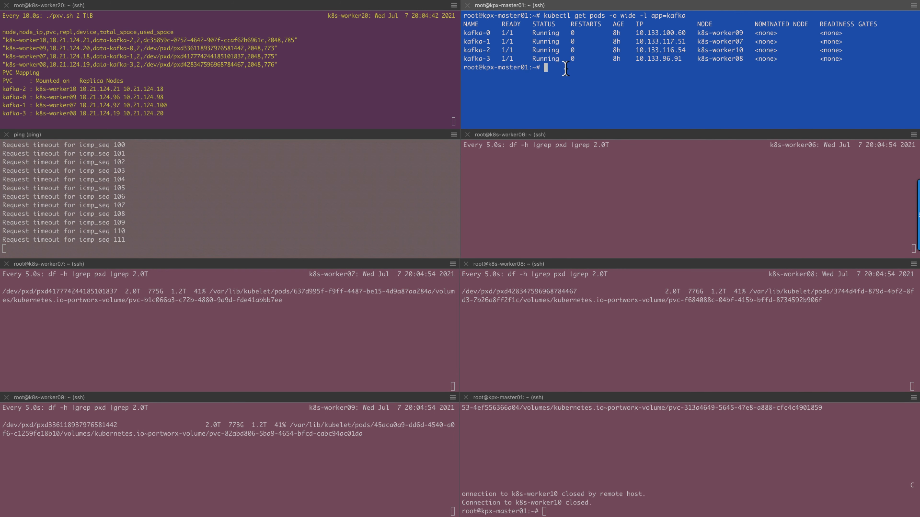
Step: Run 'kubectl get pods -o wide -l app=kafka' twice from the master pane to watch kafka-2 reschedule
text(kubectl get pods -o wide -l app=kafka)
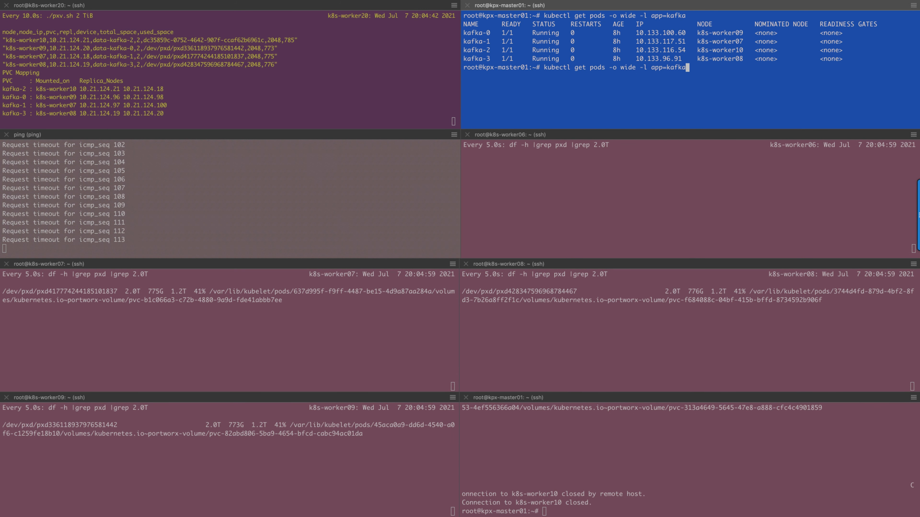
key(Return)
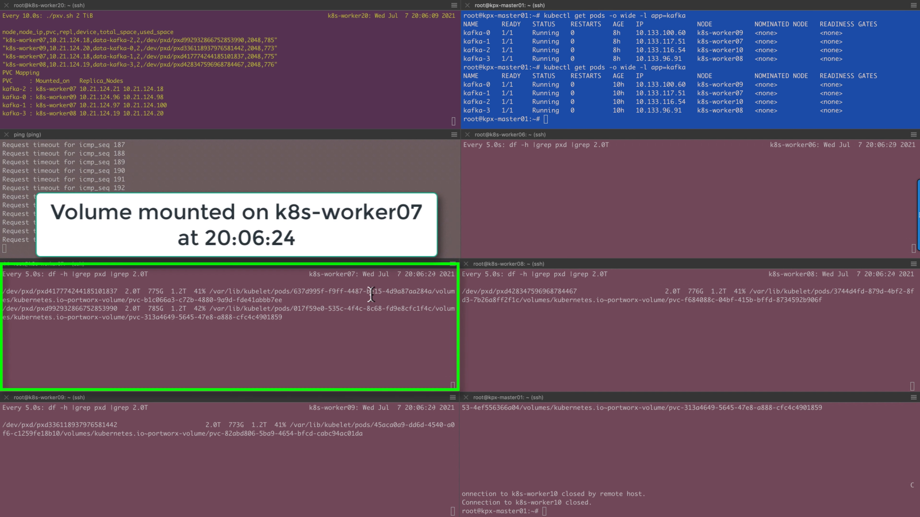
mouse_move(362, 299)
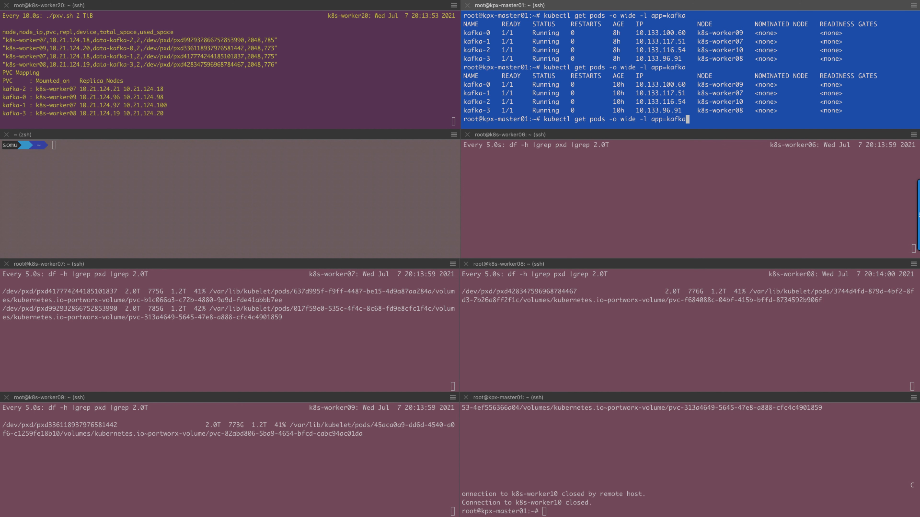
key(Return)
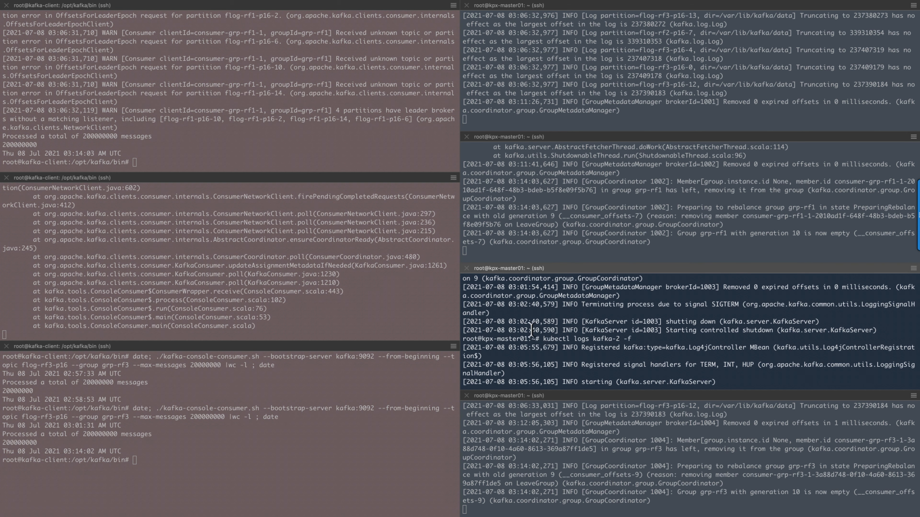
Step: Highlight the completed 200,000,000-message consumer output in the kafka-client window
double_click(534, 330)
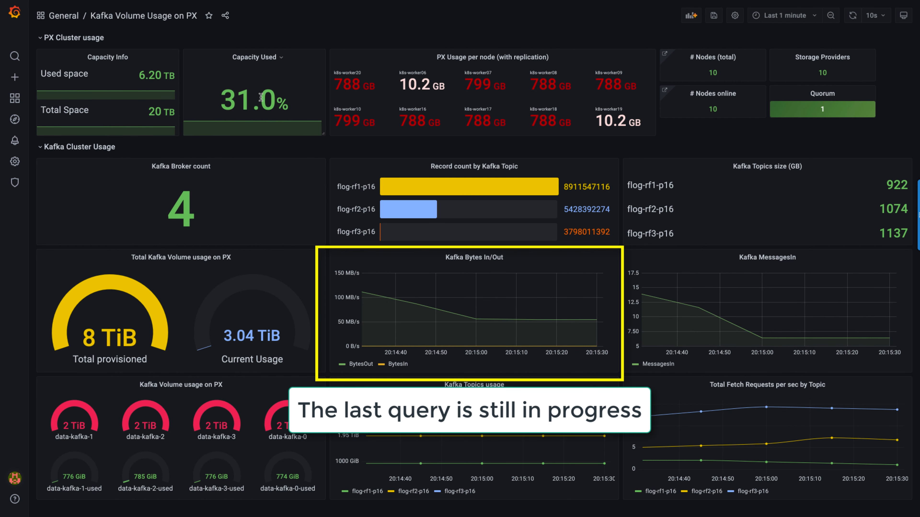
mouse_move(256, 103)
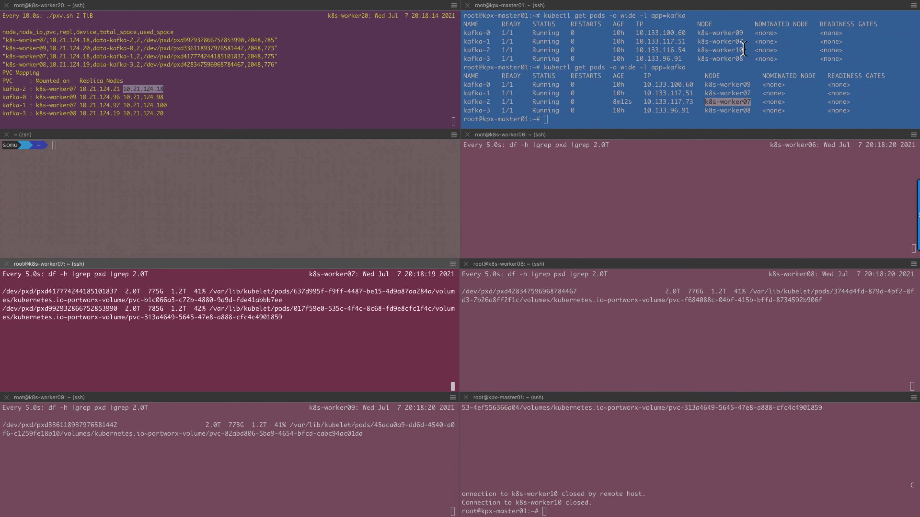
Step: Highlight k8s-worker07 as kafka-2's new node in the latest pod listing
double_click(726, 102)
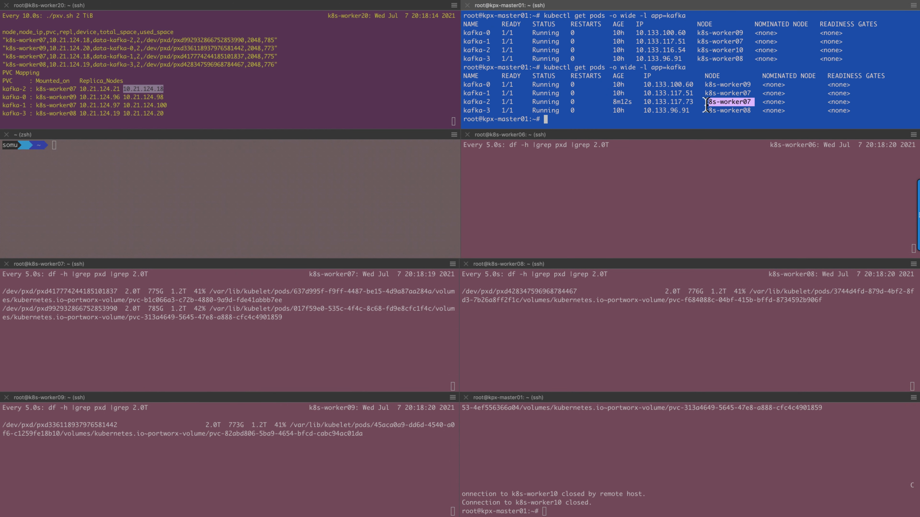
mouse_move(574, 141)
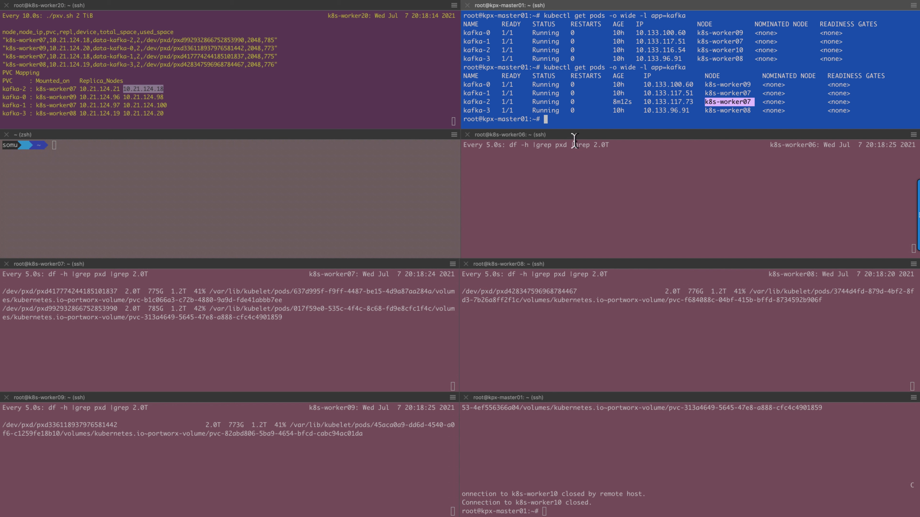